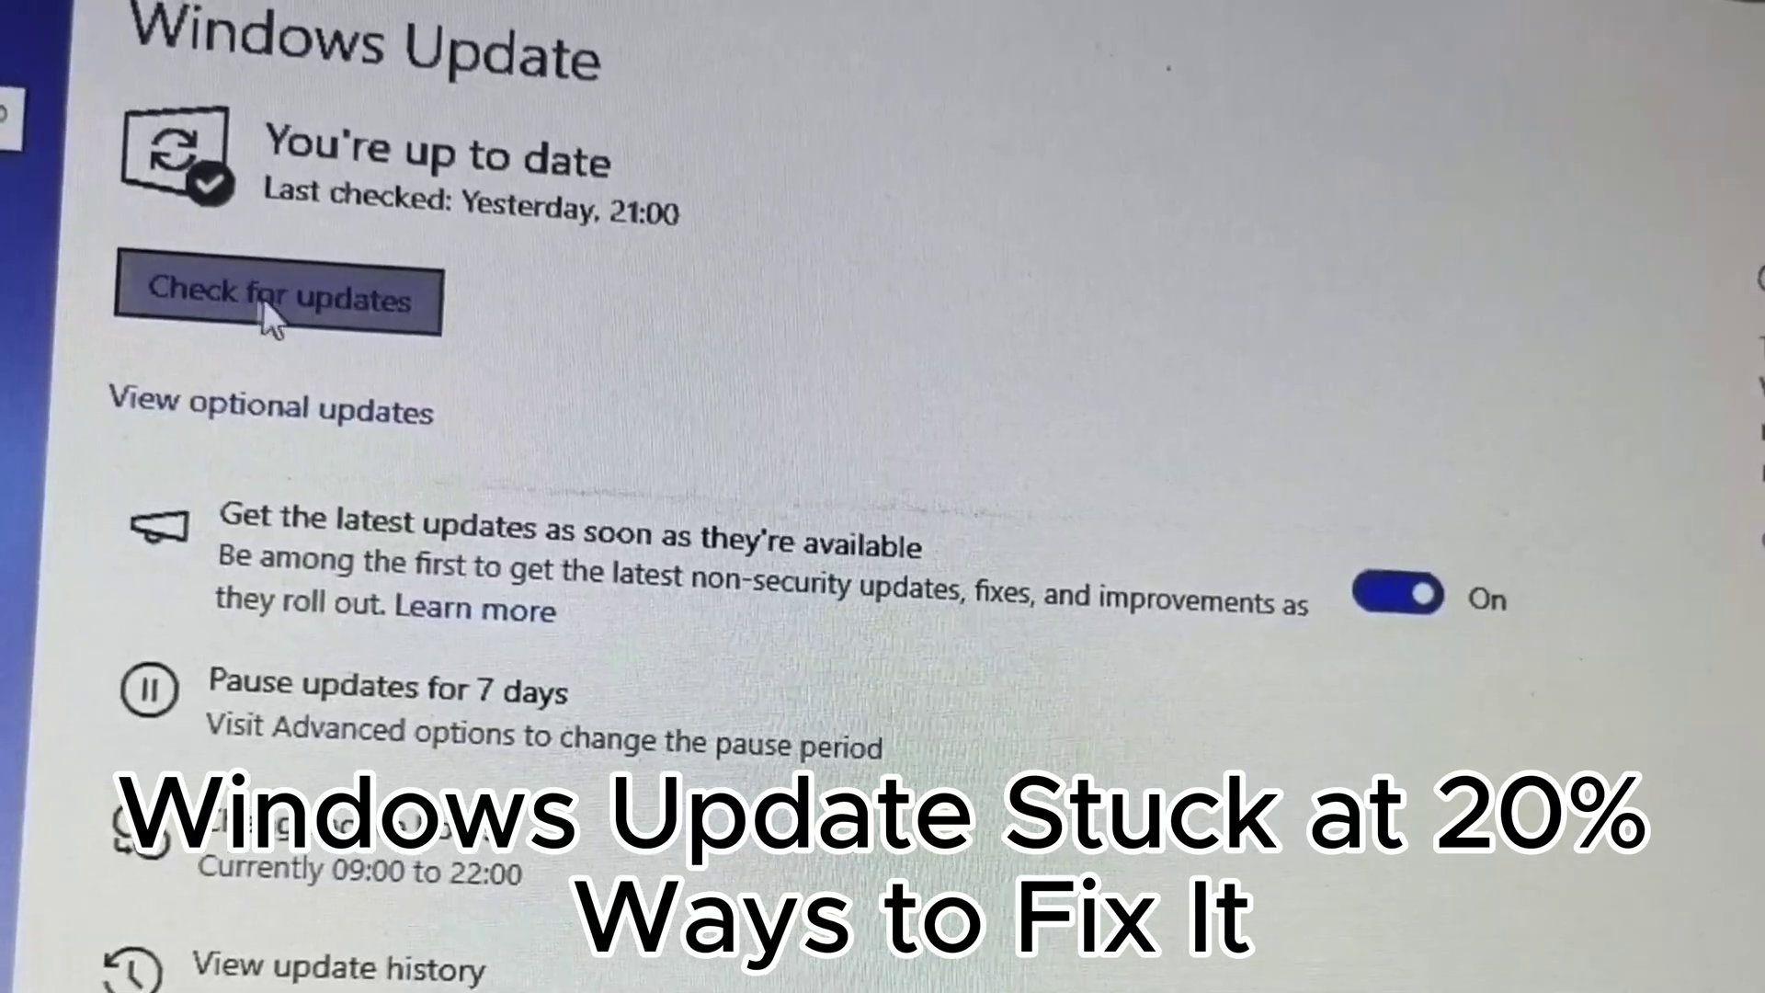
Run a manual Check for updates so Windows Update shows 'Checking for updates...'
{"action": "left_click", "coordinate": [277, 298]}
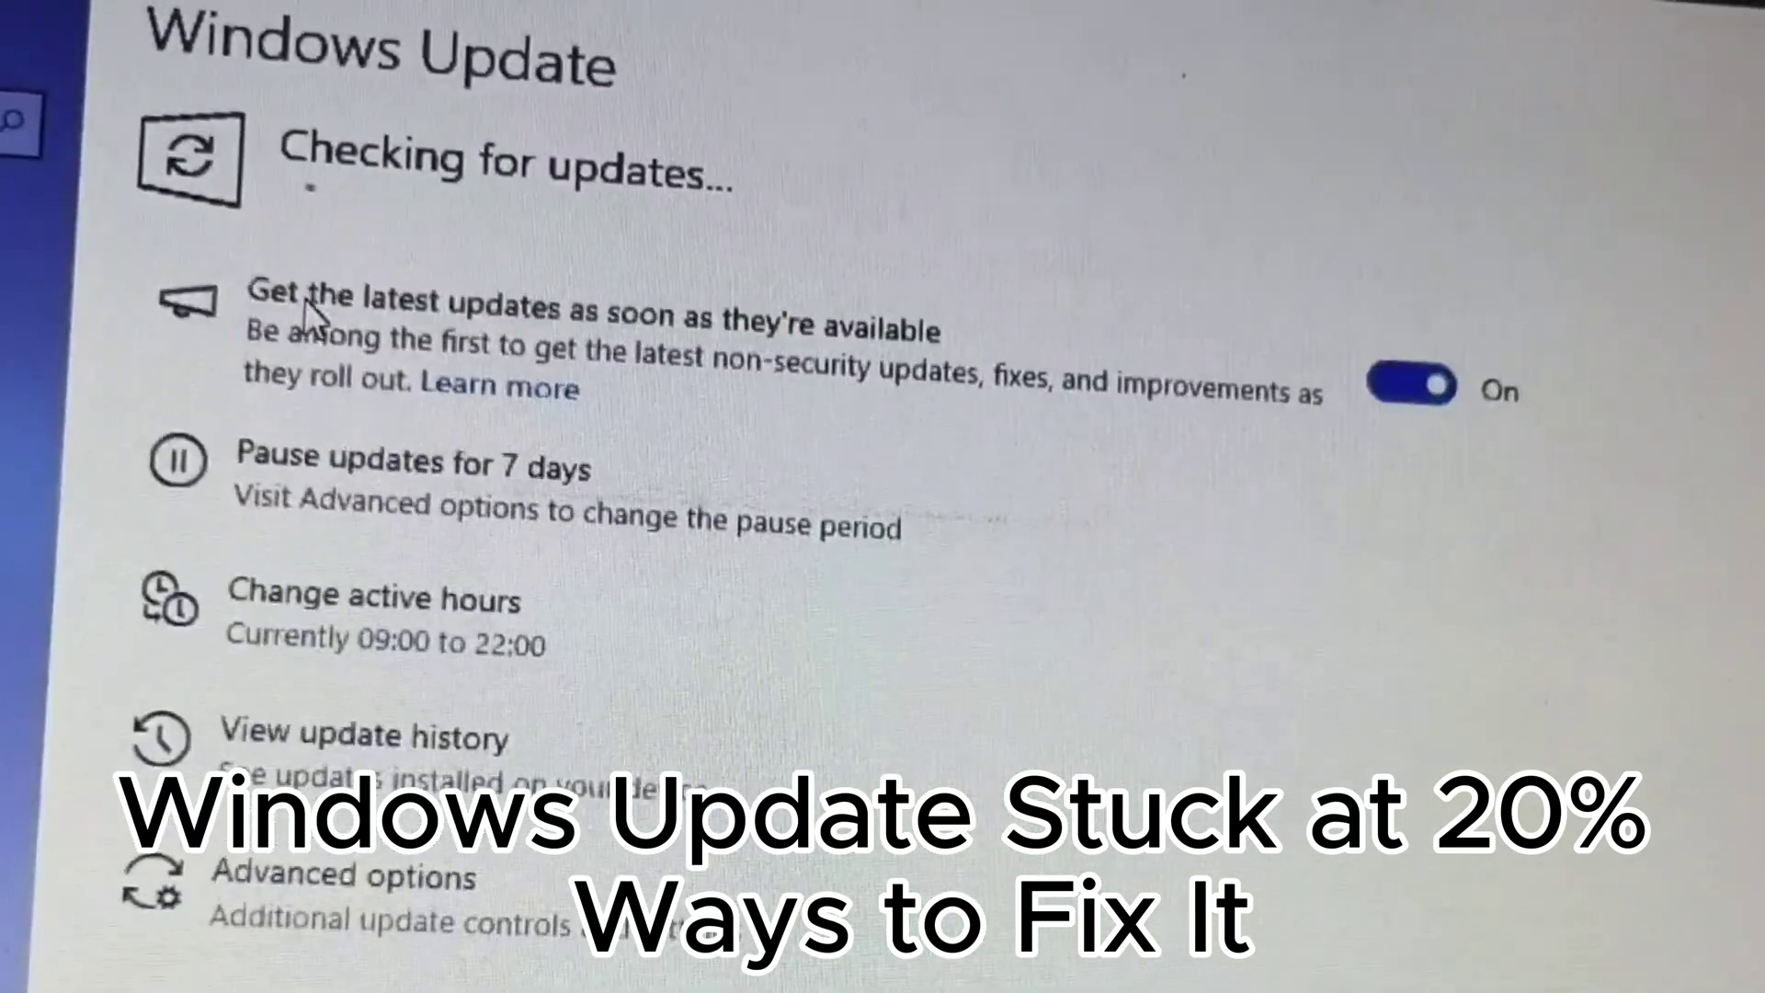